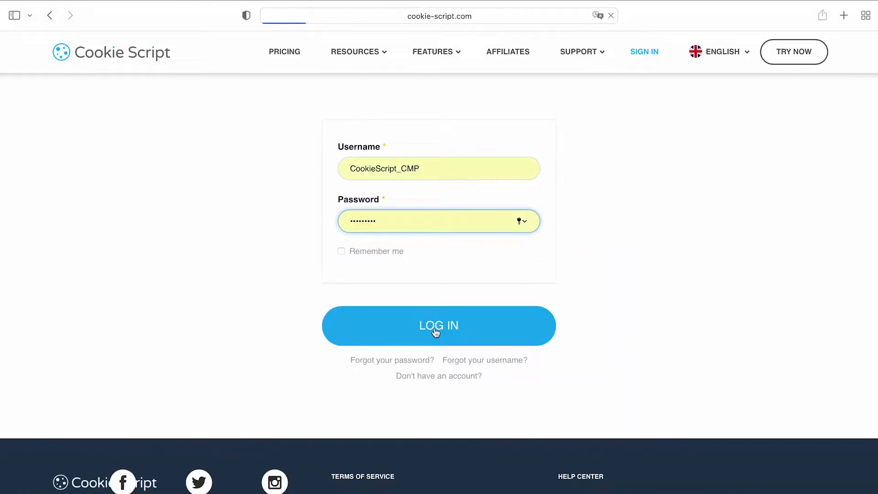
Sign in with the filled credentials to reach the dashboard with the My website banner.
{"action": "left_click", "coordinate": [438, 326]}
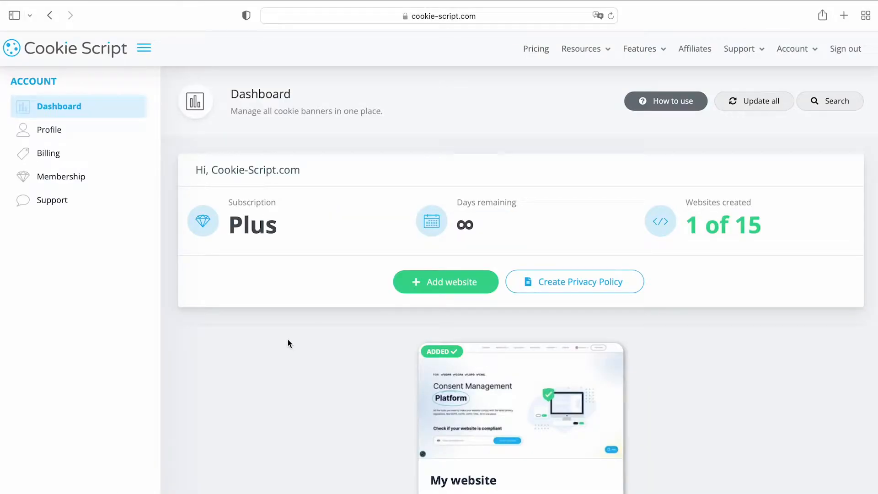
{"action": "mouse_move", "coordinate": [354, 393]}
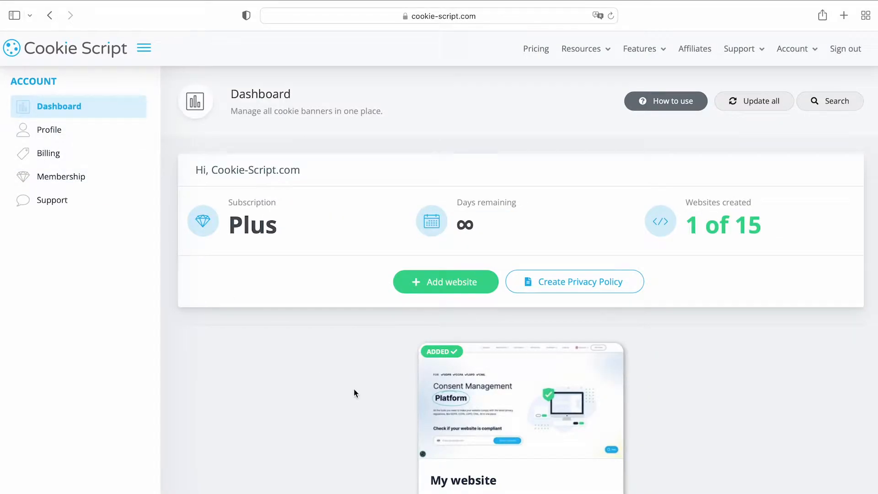
Open the My website banner editor and toggle Banner Published off then back on.
{"action": "left_click", "coordinate": [520, 404]}
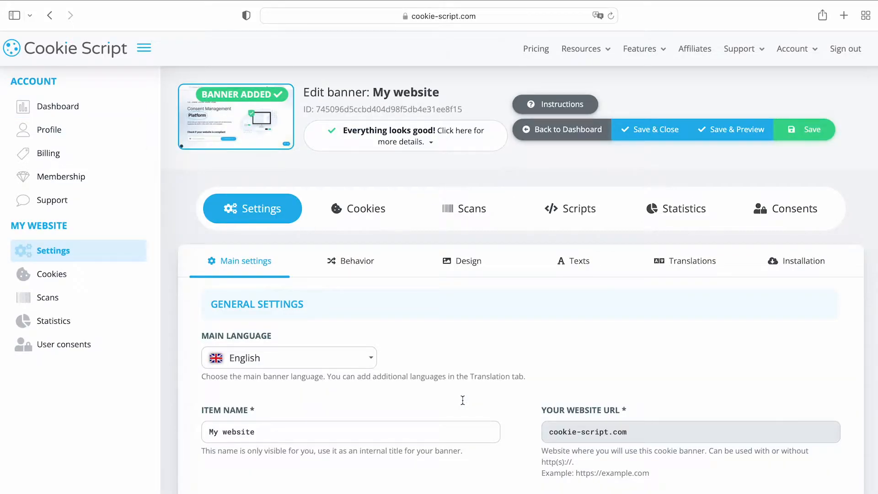
{"action": "scroll", "scroll_direction": "down", "scroll_amount": 3}
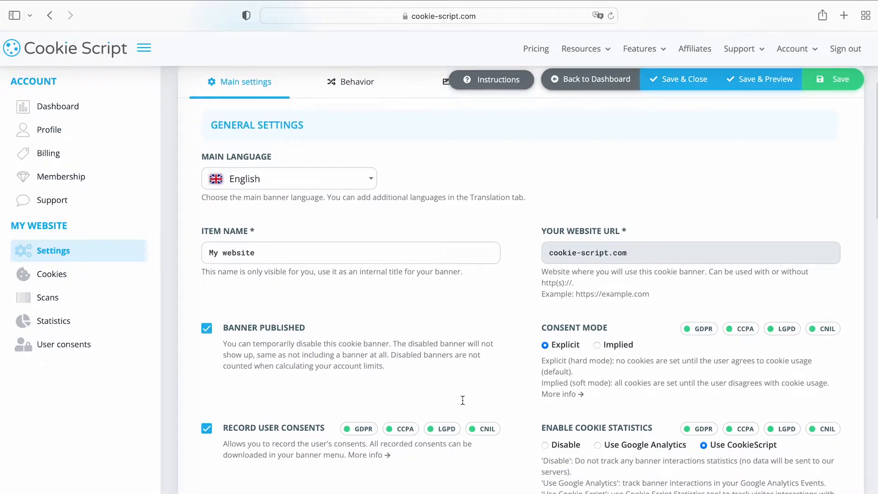
{"action": "left_click", "coordinate": [207, 327]}
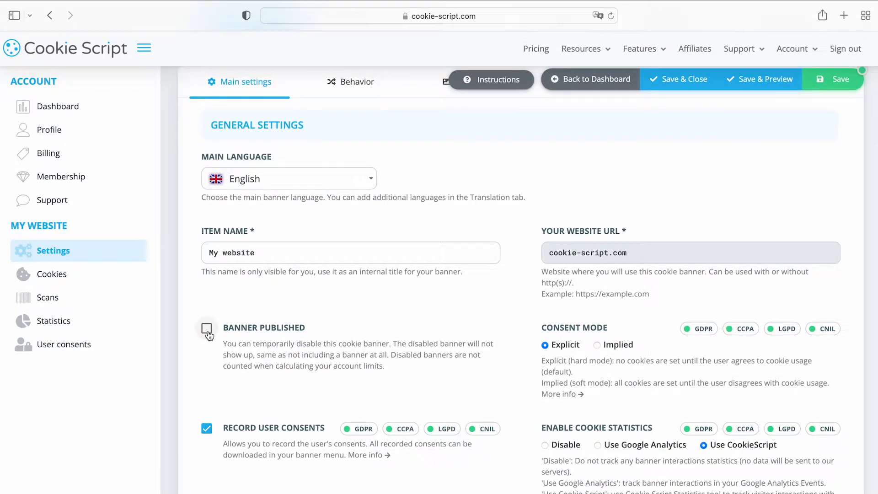
{"action": "left_click", "coordinate": [207, 328]}
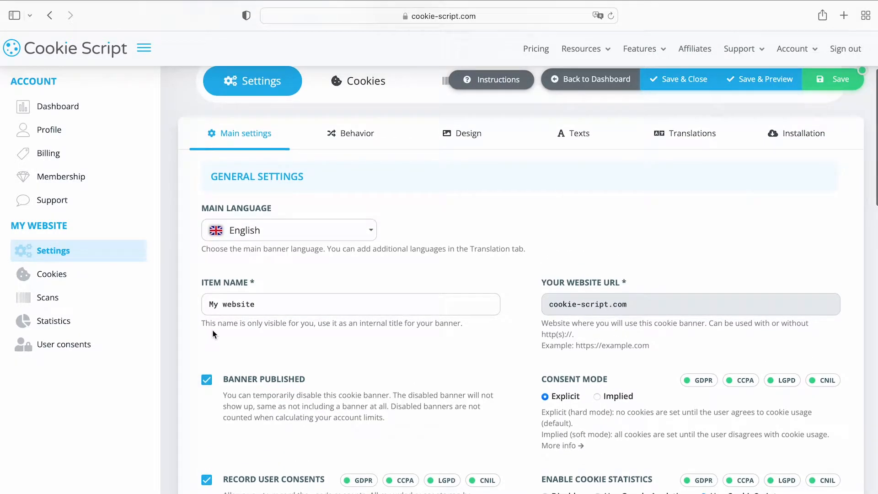
Show the Behavior settings, toggling Show Banner Only On The First Page on then off.
{"action": "left_click", "coordinate": [357, 133]}
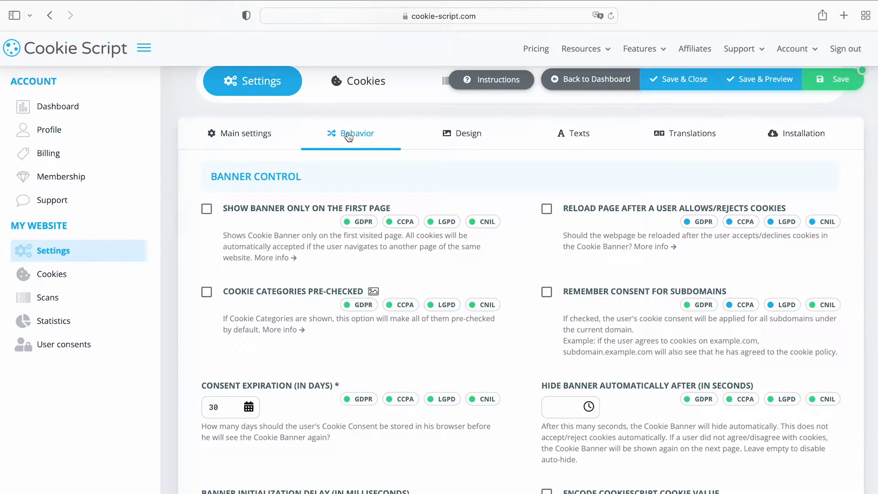
{"action": "left_click", "coordinate": [207, 209]}
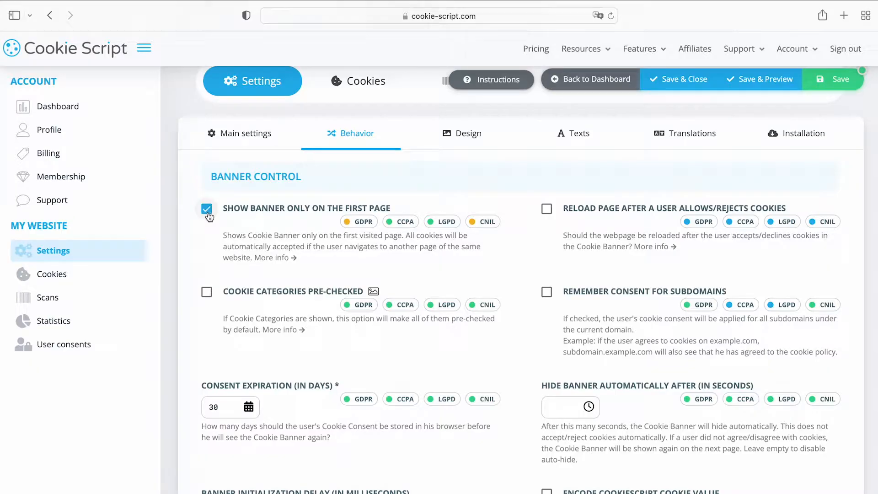
{"action": "left_click", "coordinate": [207, 209]}
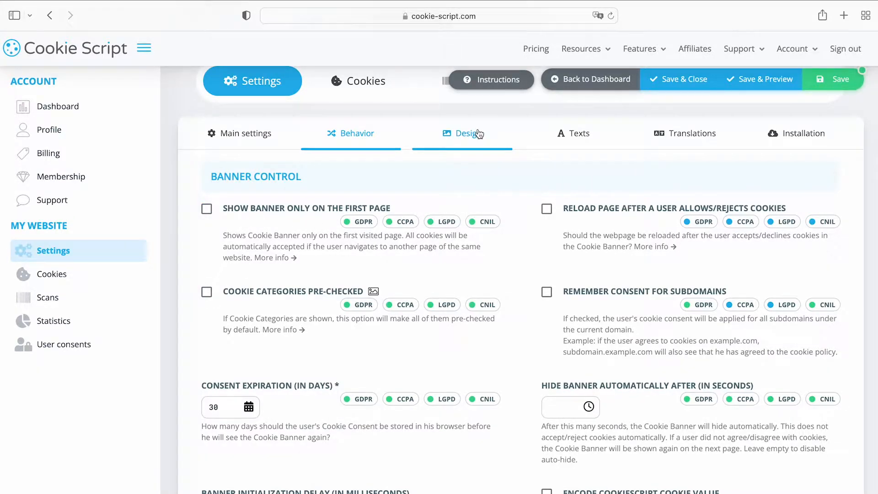
Choose the fourth, centered pop-up Banner Style under Design, then move to the banner Texts.
{"action": "left_click", "coordinate": [462, 133]}
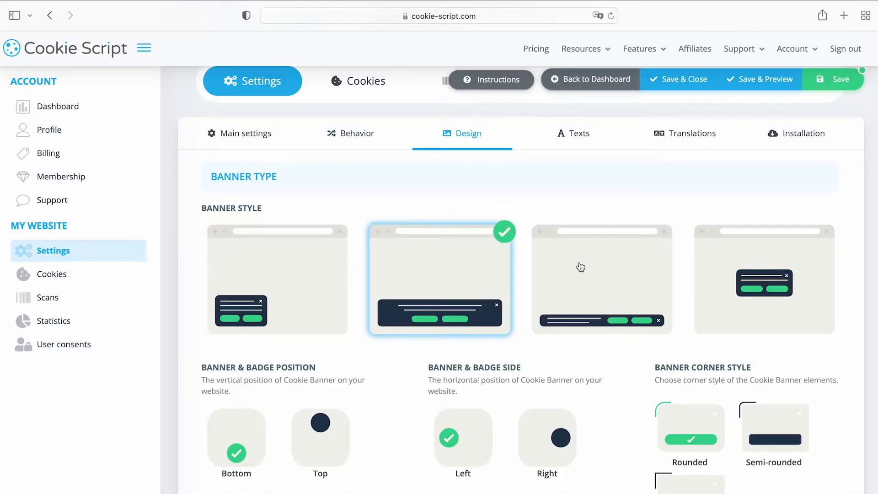
{"action": "left_click", "coordinate": [763, 279]}
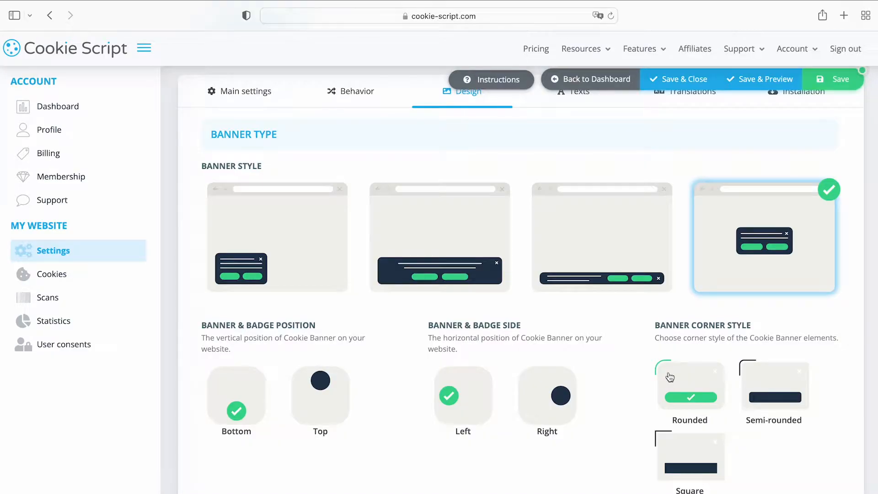
{"action": "left_click", "coordinate": [580, 138]}
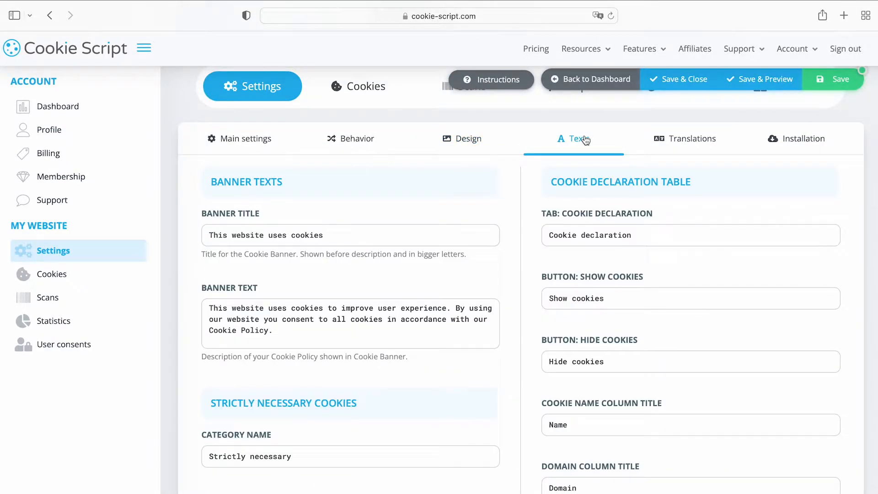
{"action": "left_click", "coordinate": [351, 235]}
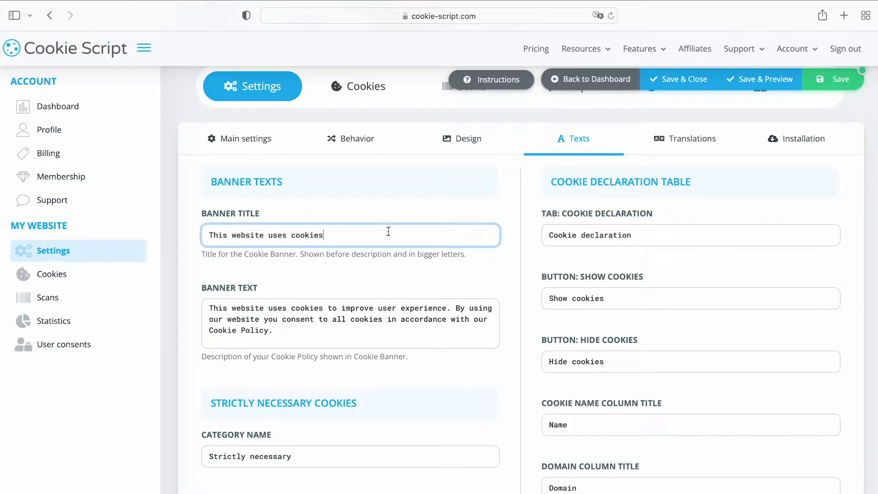
{"action": "left_click", "coordinate": [350, 323]}
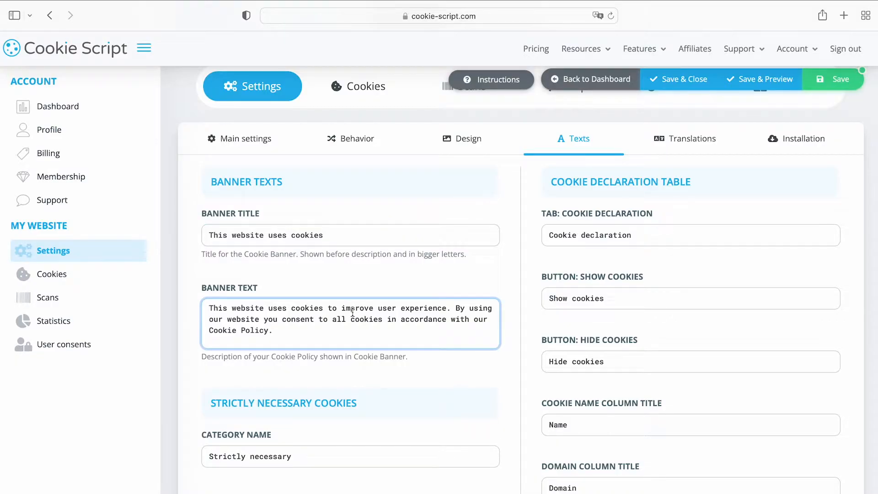
{"action": "left_click", "coordinate": [349, 456]}
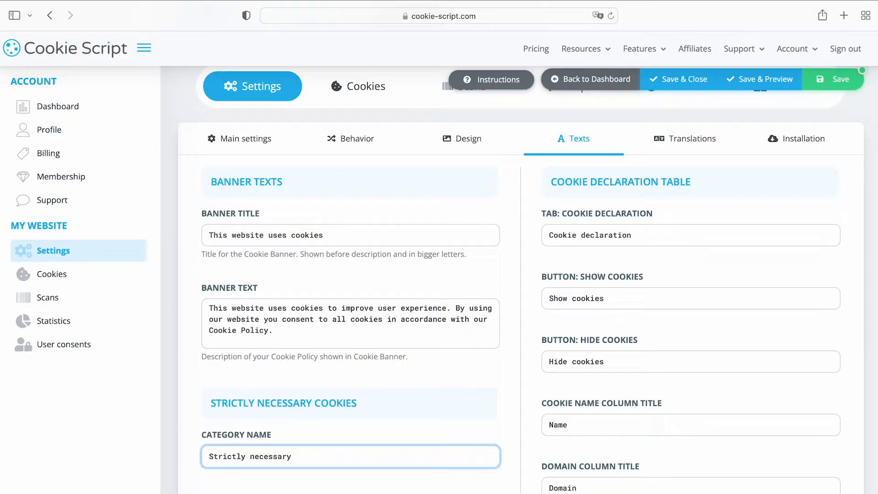
{"action": "scroll", "scroll_direction": "down", "scroll_amount": 3}
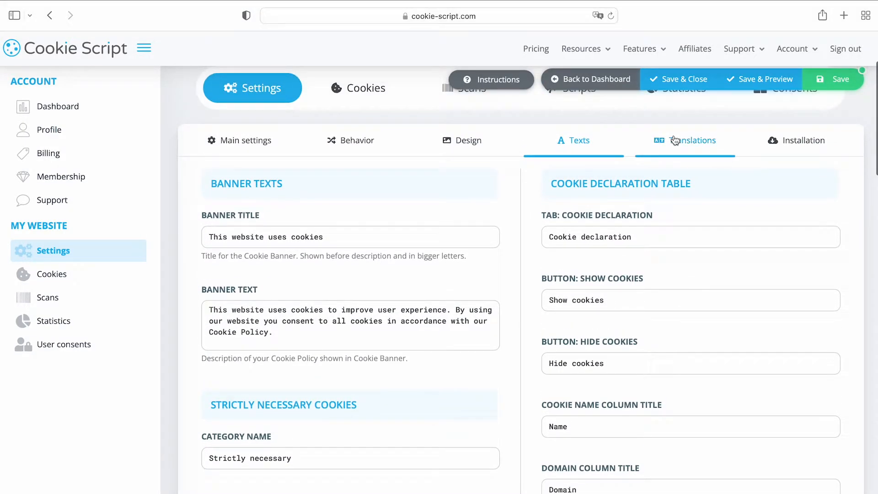
Add German as a new banner translation from the Translations settings.
{"action": "left_click", "coordinate": [694, 140]}
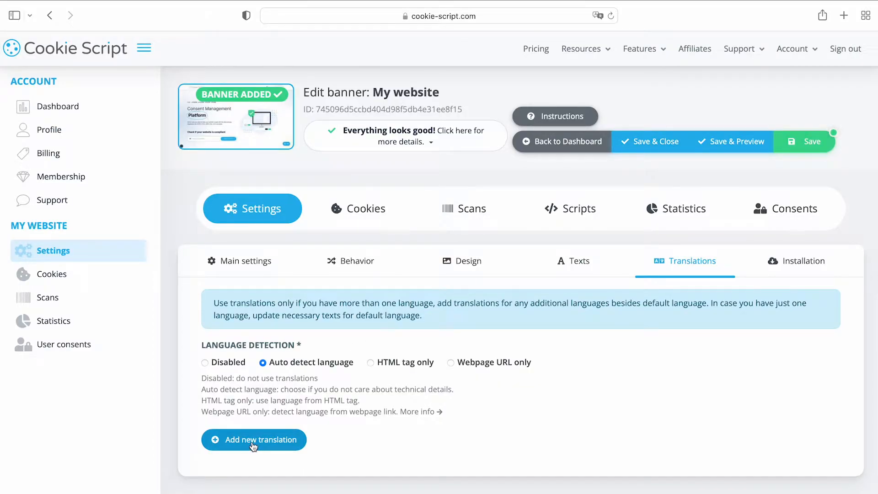
{"action": "left_click", "coordinate": [253, 440]}
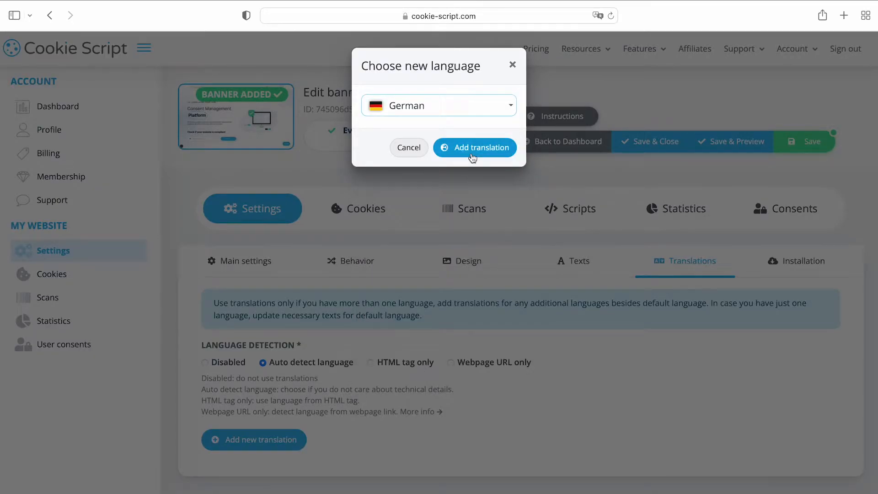
{"action": "left_click", "coordinate": [474, 147]}
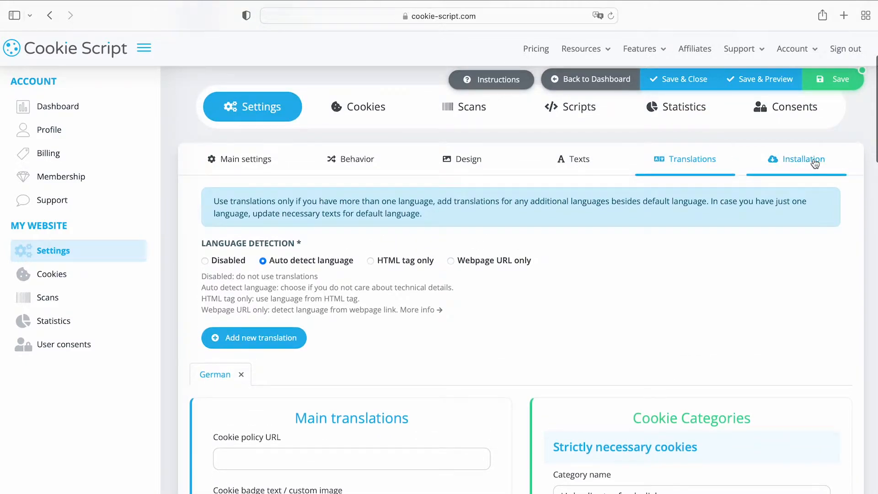
Show the installation code with custom geo-targeting and the Other Integration Options grid.
{"action": "left_click", "coordinate": [802, 159]}
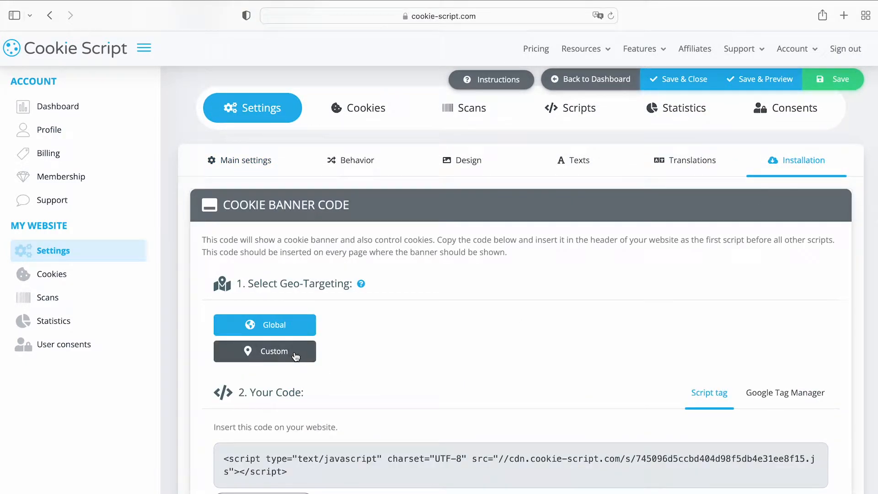
{"action": "left_click", "coordinate": [265, 351]}
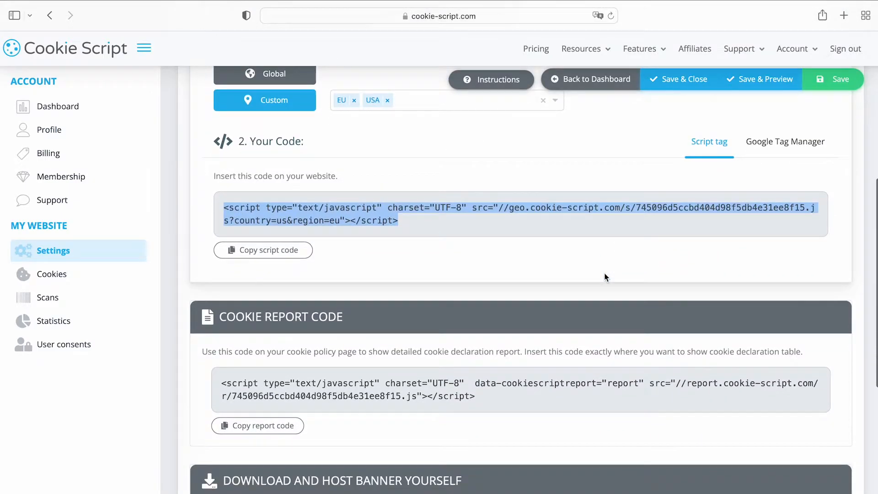
{"action": "scroll", "scroll_direction": "down", "scroll_amount": 3}
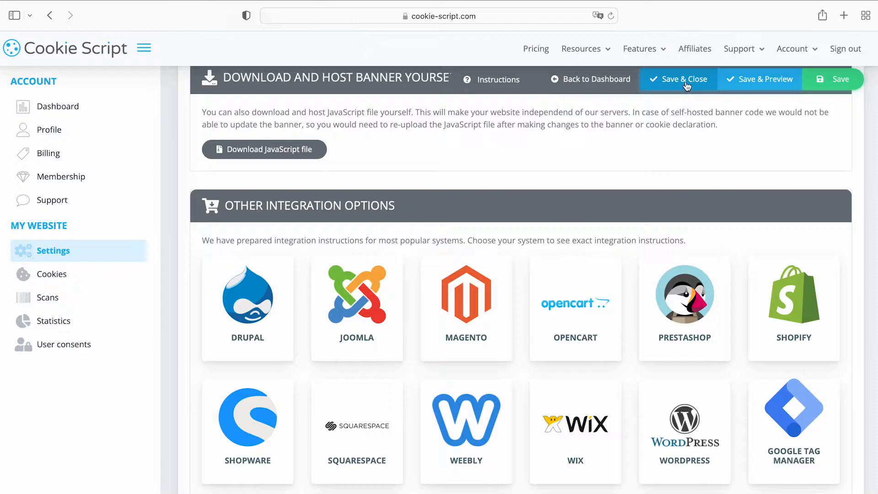
Save & Preview the banner and Accept All on the previewed cookie banner.
{"action": "left_click", "coordinate": [678, 78]}
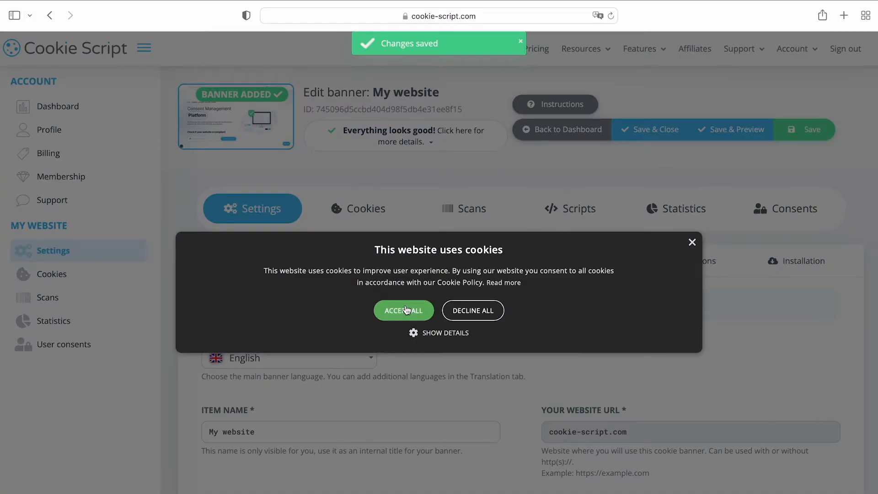
{"action": "left_click", "coordinate": [403, 310]}
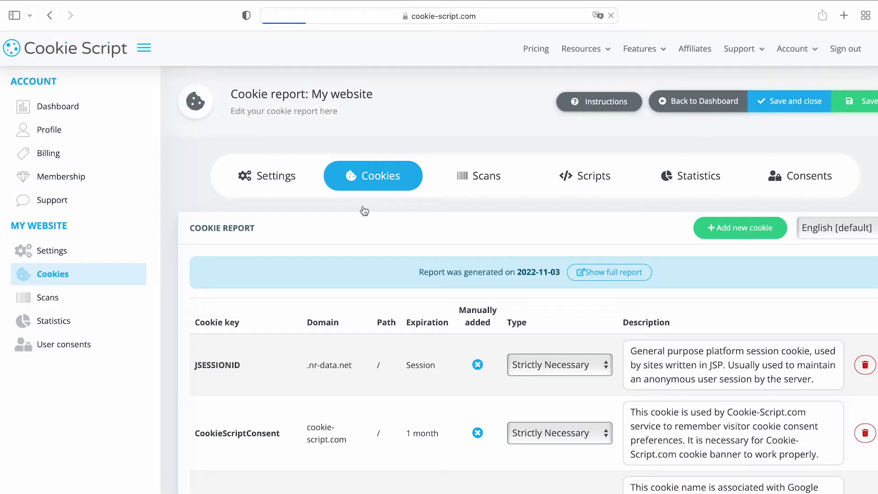
Scroll through the cookie report from JSESSIONID to unclassified entries and back to the top.
{"action": "scroll", "scroll_direction": "down", "scroll_amount": 3}
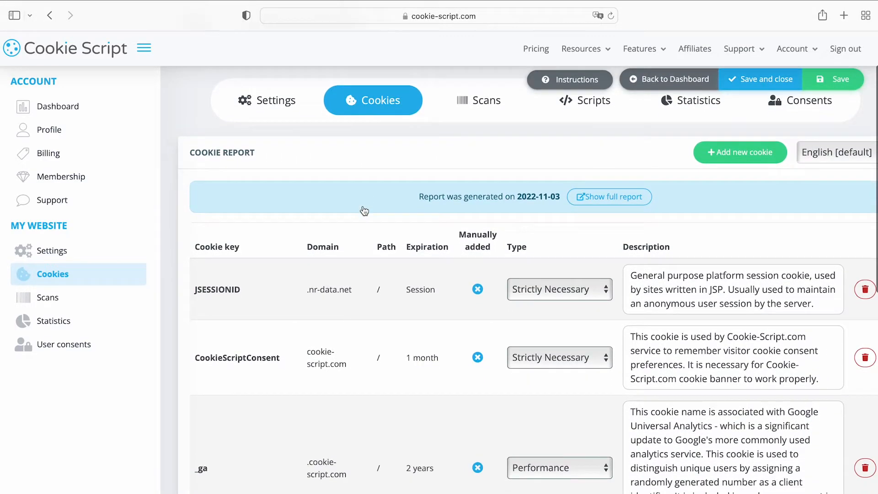
{"action": "scroll", "scroll_direction": "down", "scroll_amount": 3}
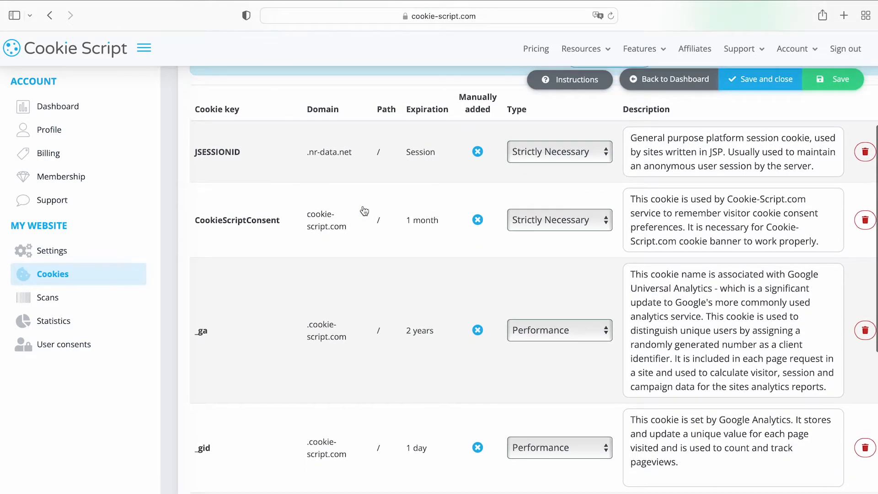
{"action": "scroll", "scroll_direction": "down", "scroll_amount": 3}
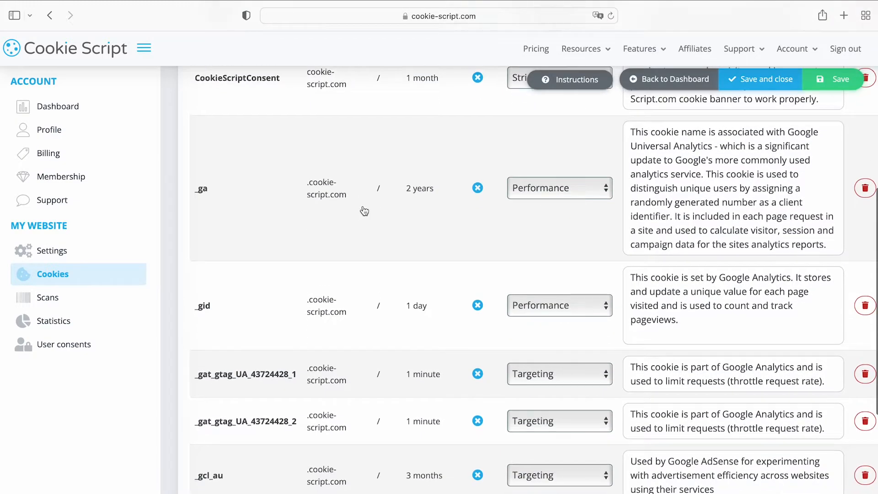
{"action": "scroll", "scroll_direction": "down", "scroll_amount": 3}
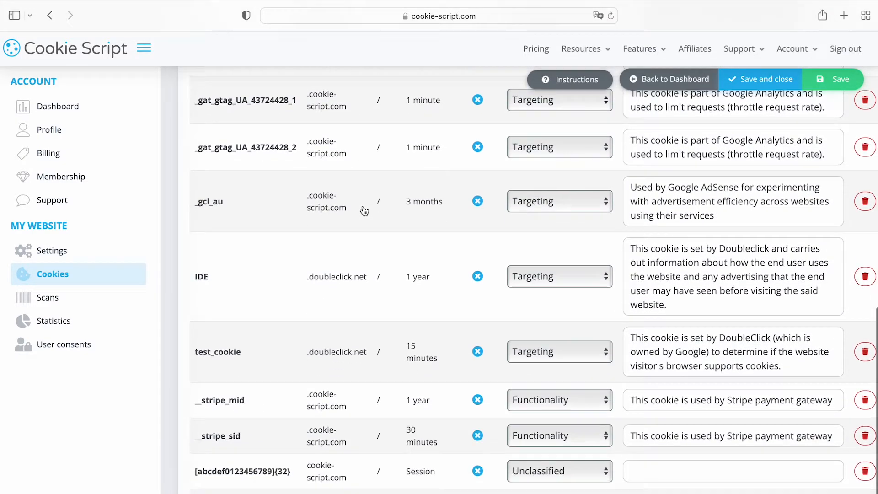
{"action": "scroll", "scroll_direction": "up", "scroll_amount": 3}
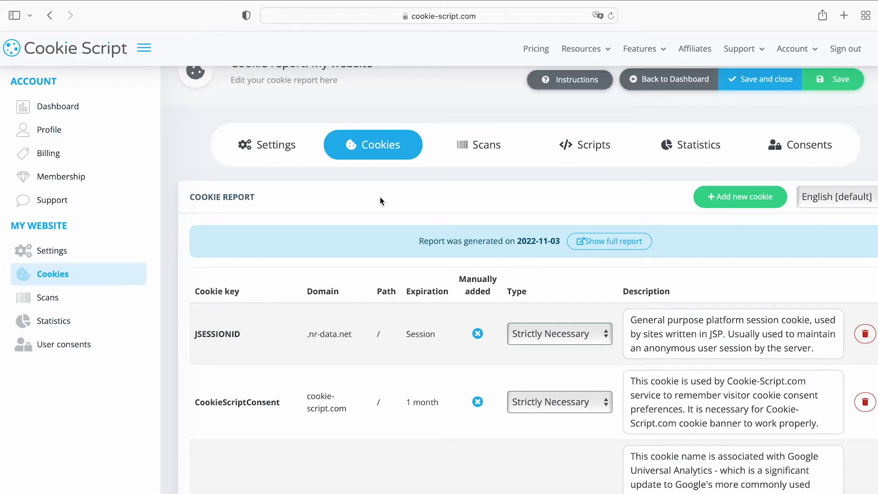
{"action": "mouse_move", "coordinate": [701, 199]}
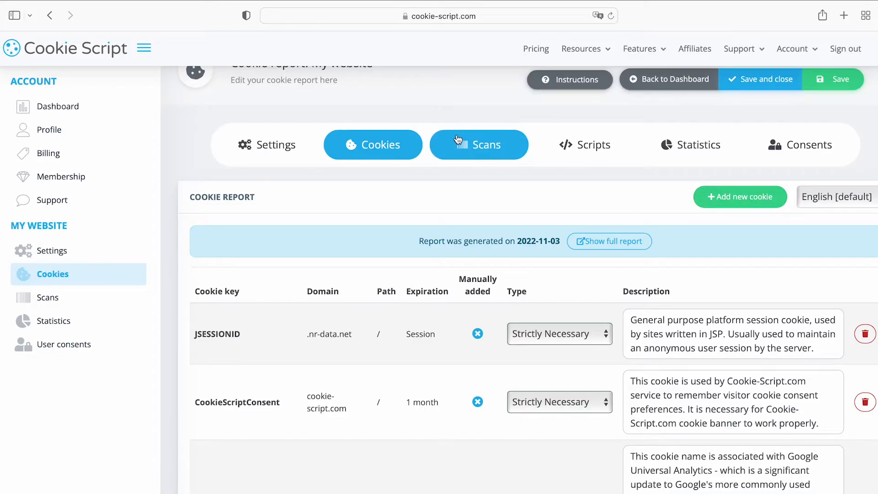
Review the Scans history with Cookie Scanner Settings, then move on to the Scripts page.
{"action": "left_click", "coordinate": [479, 145]}
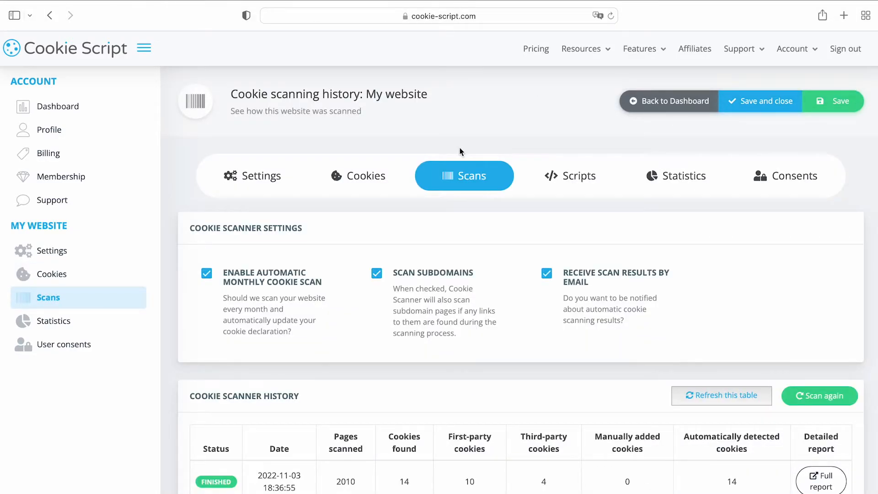
{"action": "scroll", "scroll_direction": "down", "scroll_amount": 3}
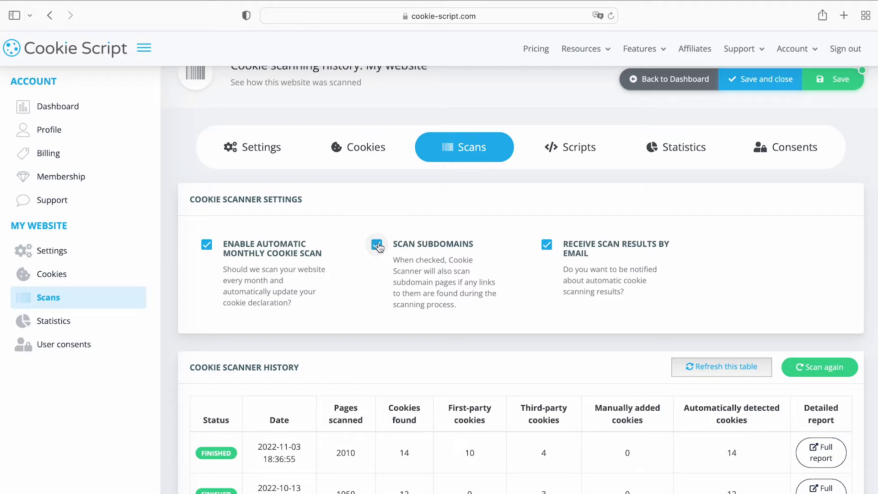
{"action": "left_click", "coordinate": [574, 146]}
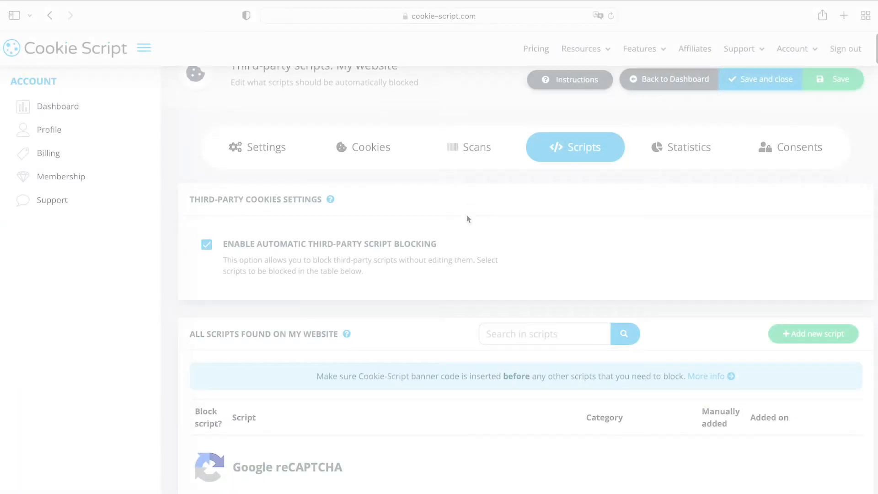
Look over the script blocking settings and open the Statistics for My website.
{"action": "scroll", "scroll_direction": "down", "scroll_amount": 3}
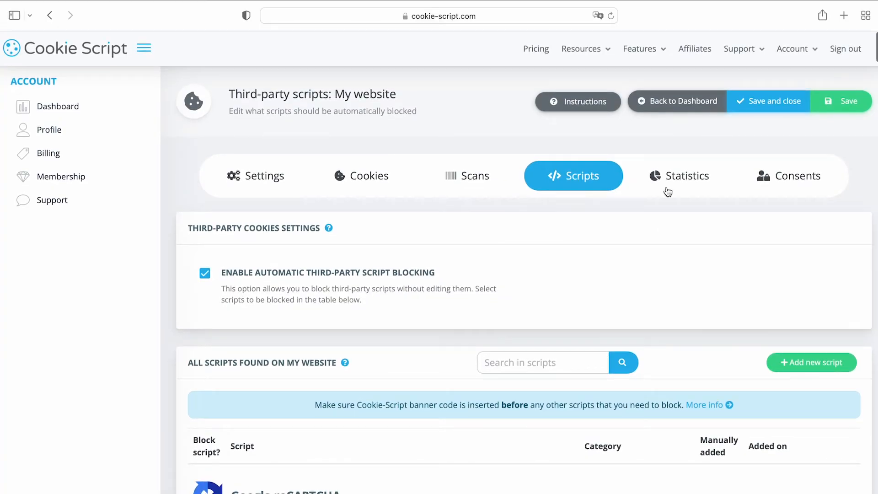
{"action": "left_click", "coordinate": [676, 175]}
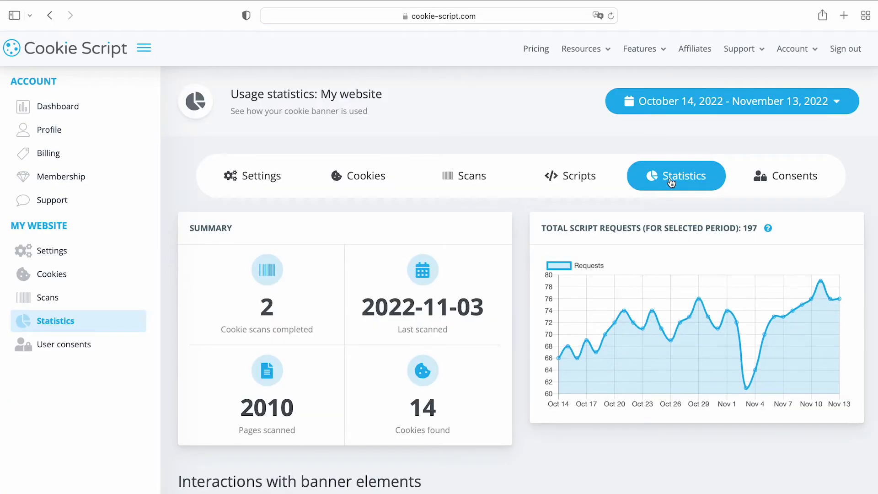
Review the script request chart, then go to the user consents page.
{"action": "scroll", "scroll_direction": "down", "scroll_amount": 3}
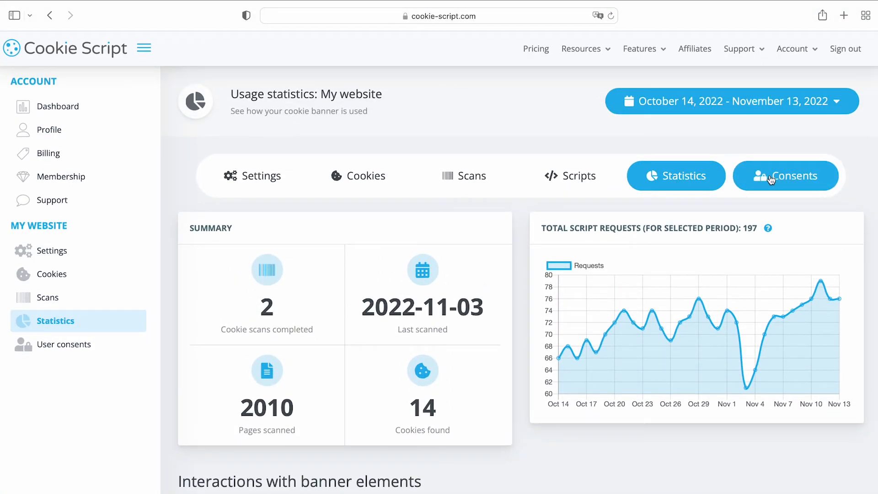
{"action": "left_click", "coordinate": [784, 176]}
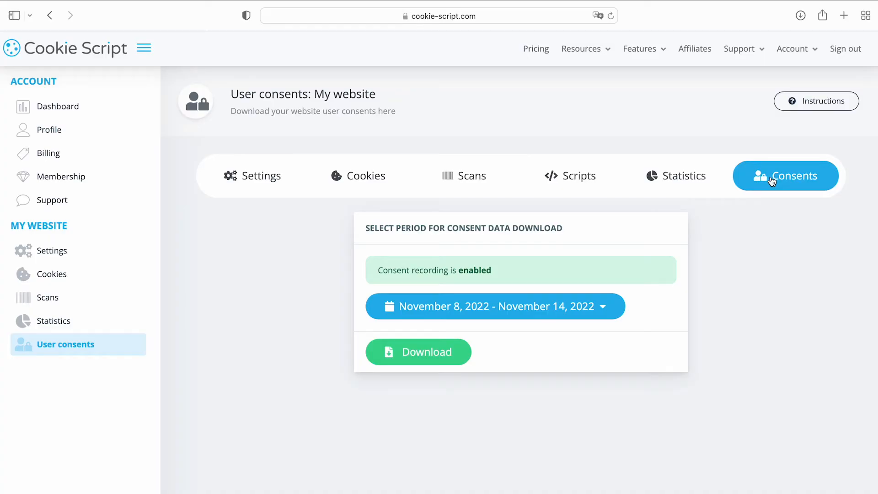
Set the consent period to November 9–12, 2022 and download the consent log.
{"action": "left_click", "coordinate": [495, 305]}
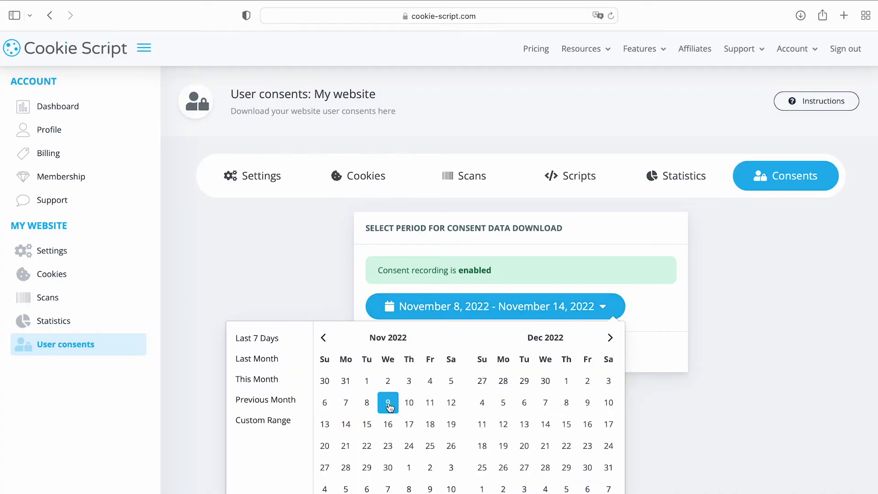
{"action": "left_click", "coordinate": [451, 402]}
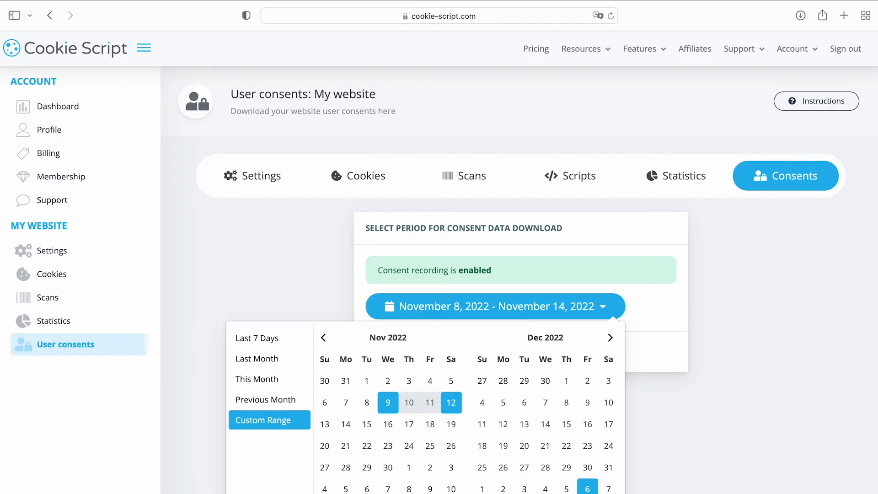
{"action": "left_click", "coordinate": [451, 403]}
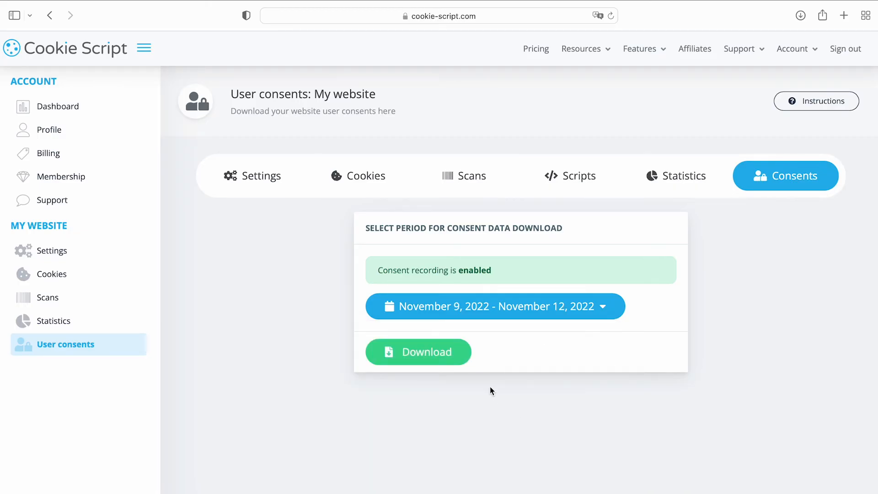
{"action": "left_click", "coordinate": [418, 351]}
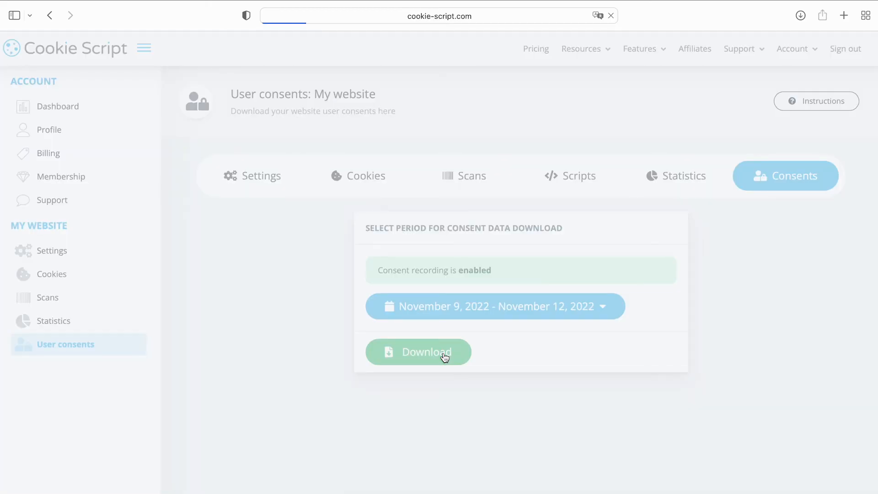
{"action": "left_click", "coordinate": [419, 352]}
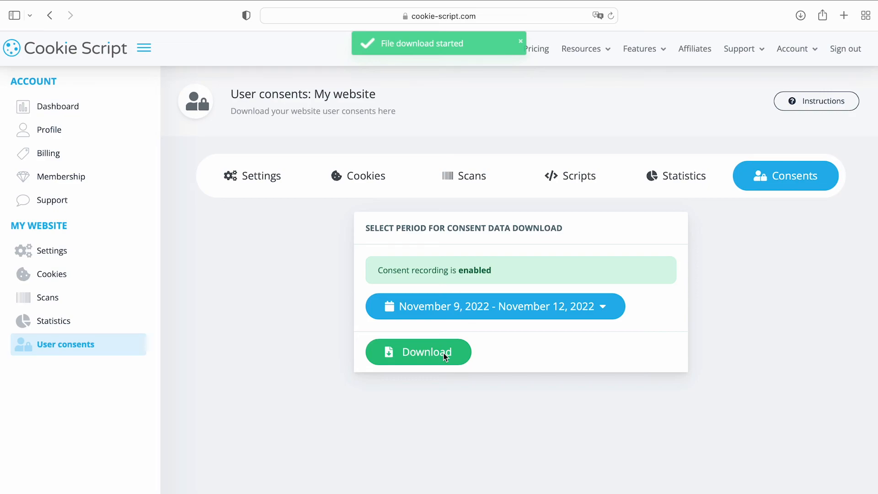